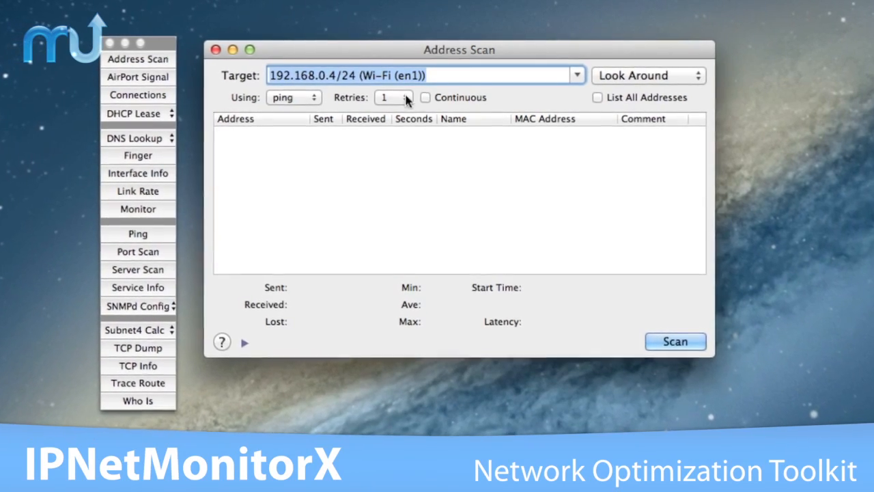
# Close the Address Scan window, leaving only the floating tool palette.
pyautogui.click(425, 97)
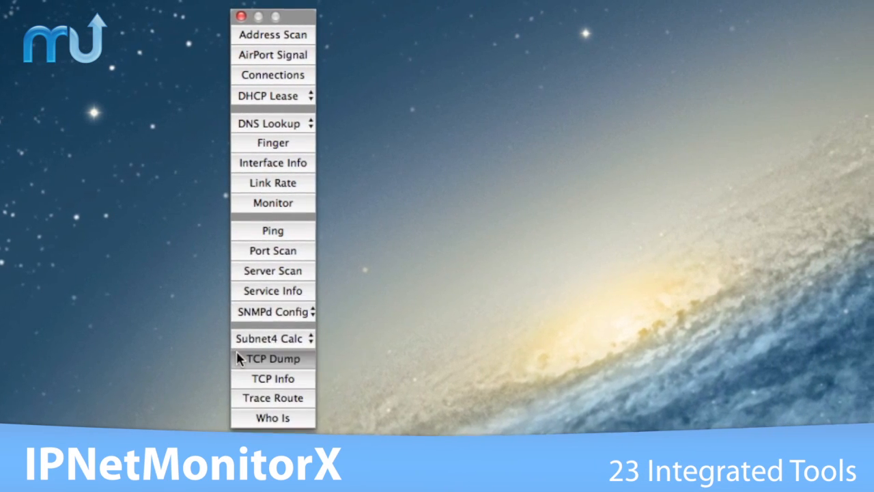
# Start TCP Dump monitoring traffic on the Wi-Fi (en1) interface.
pyautogui.click(273, 357)
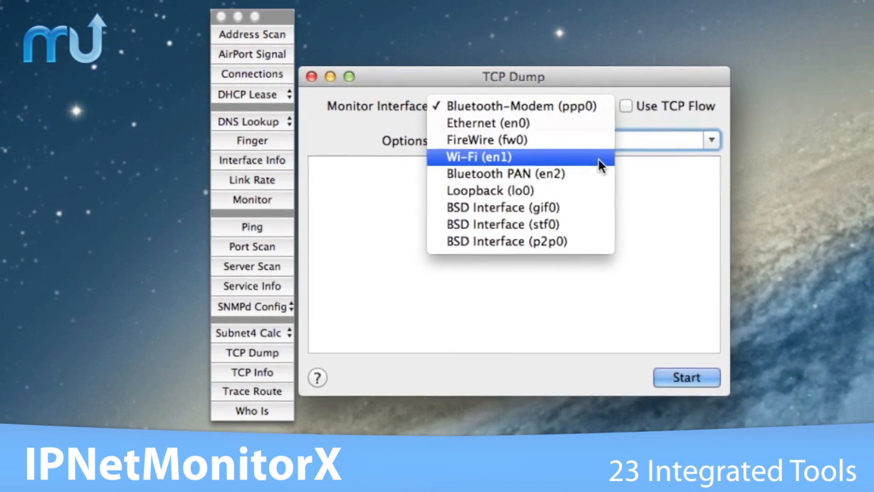
pyautogui.click(478, 155)
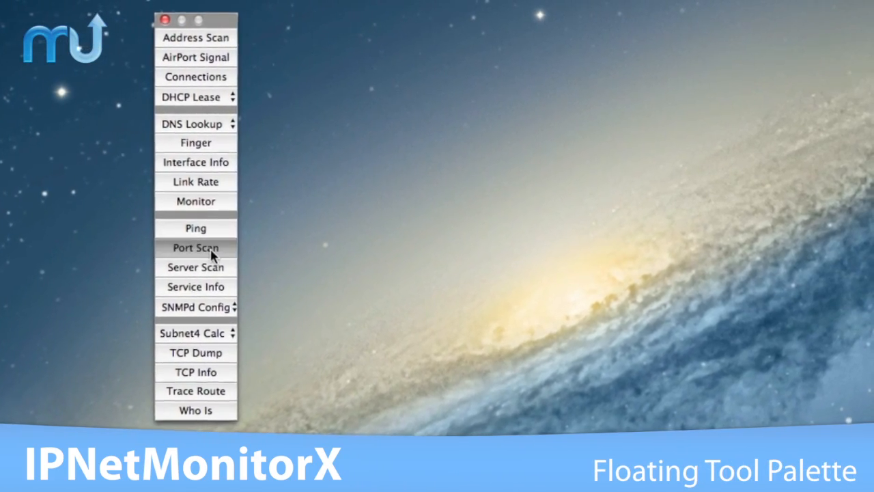
# Try Port Scan, then bring up Interface Info with its network interface list.
pyautogui.click(196, 247)
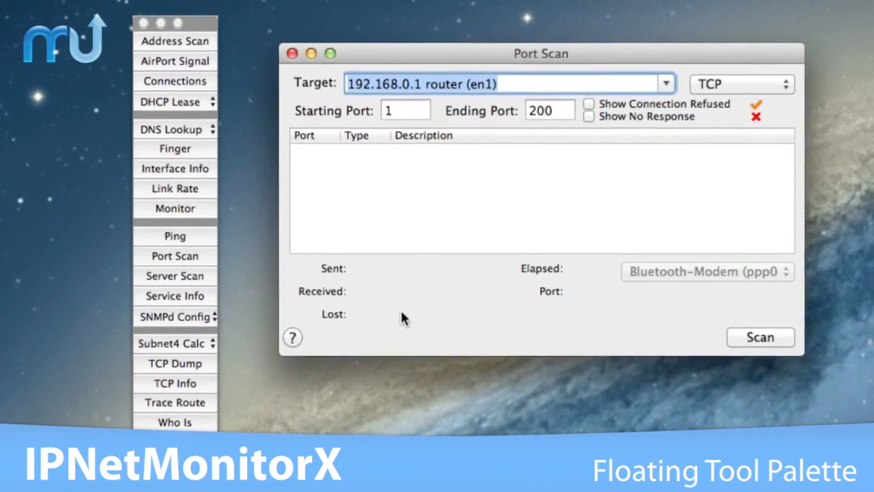
pyautogui.click(665, 83)
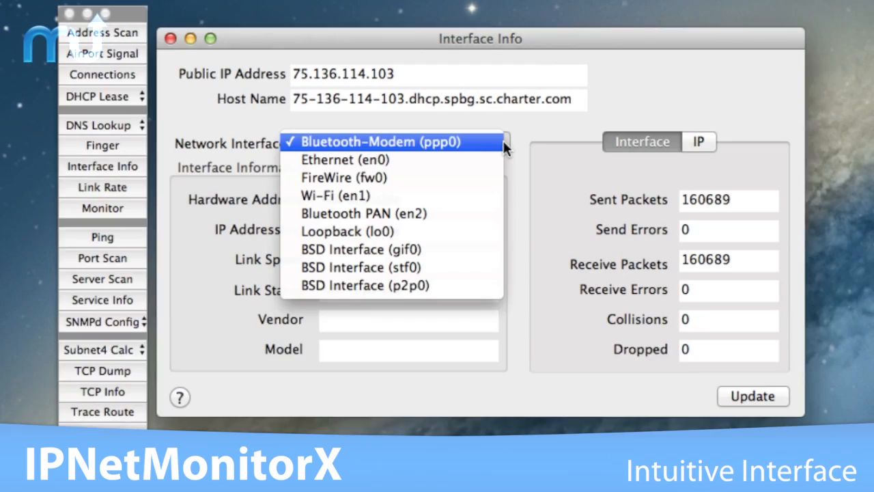
# Show Wi-Fi (en1) interface details and refresh its packet counts.
pyautogui.click(335, 195)
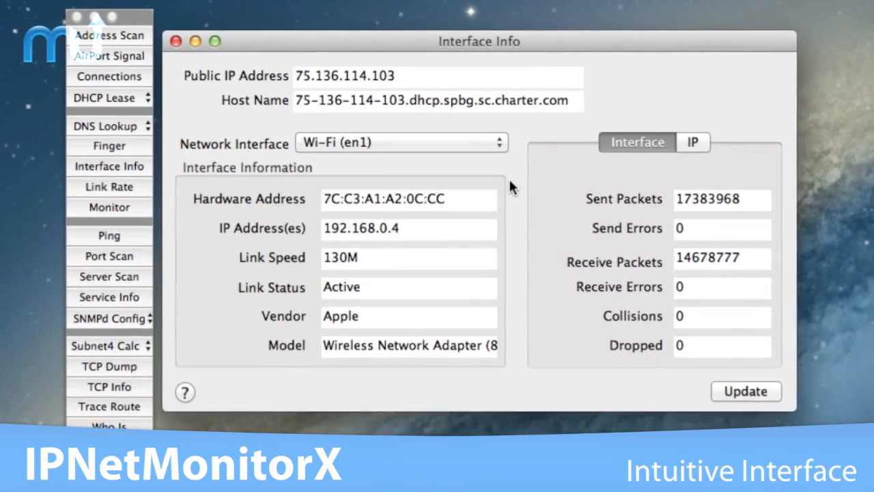
pyautogui.click(744, 391)
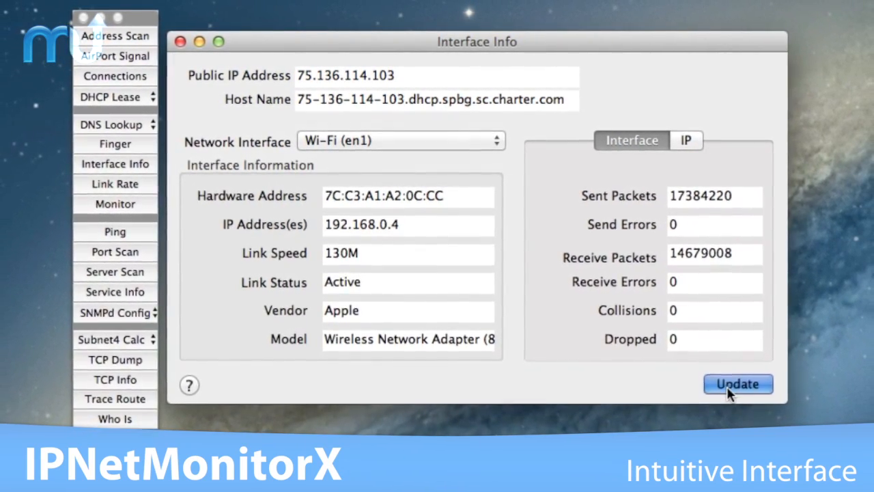
# Bring up the TCP Info window displaying live traffic graphs.
pyautogui.click(737, 384)
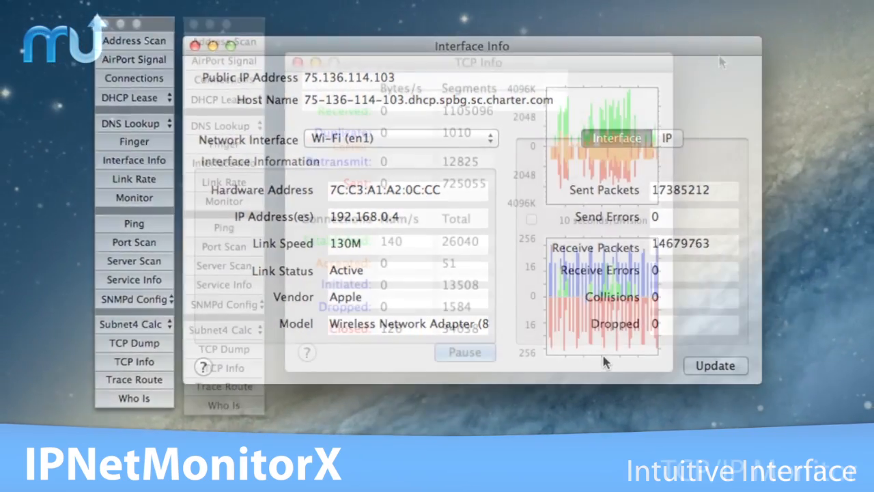
pyautogui.click(297, 66)
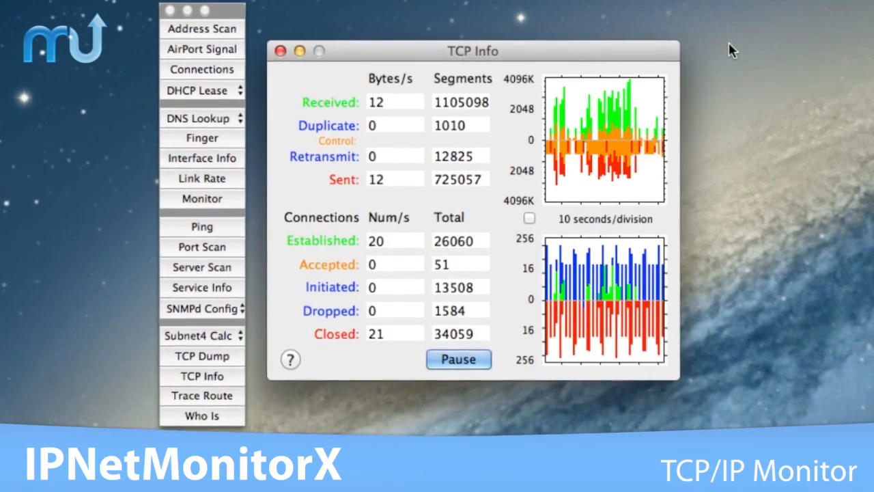